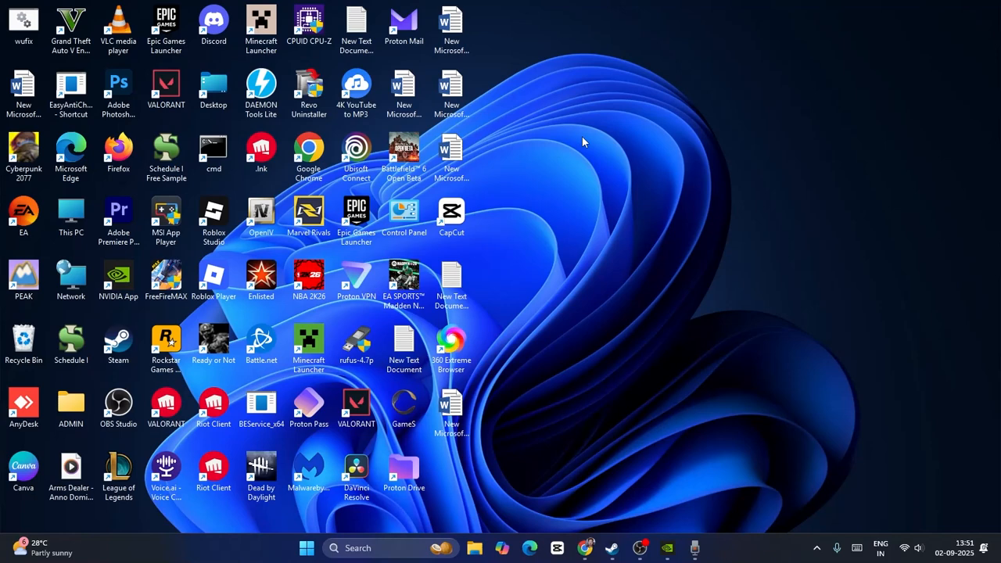
{"action": "mouse_move", "coordinate": [598, 141]}
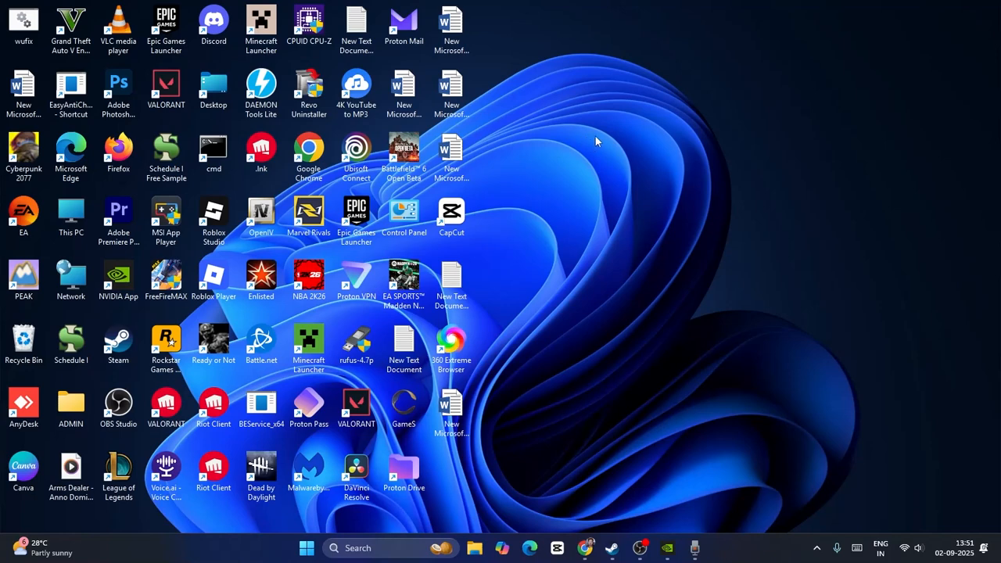
{"action": "mouse_move", "coordinate": [581, 169]}
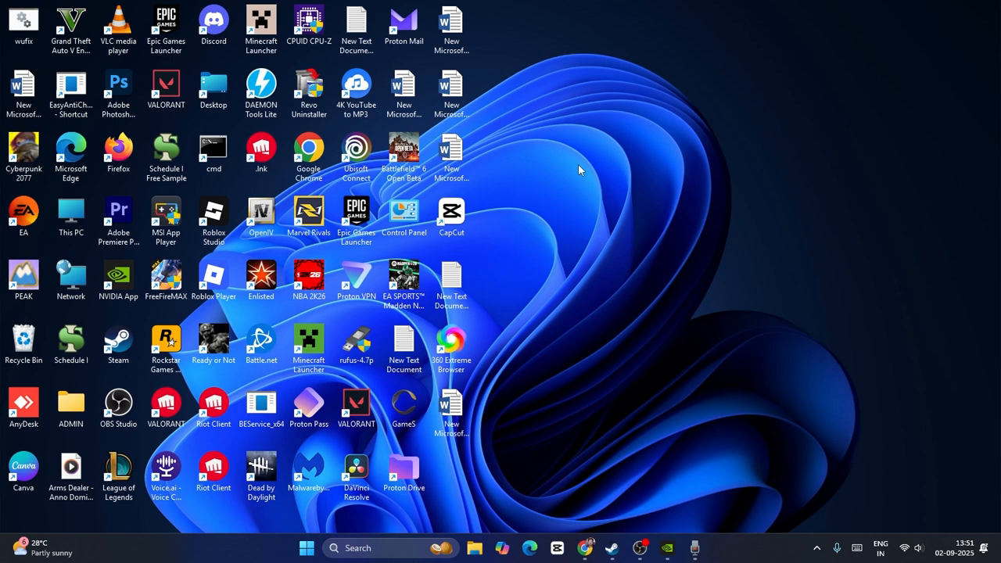
{"action": "mouse_move", "coordinate": [573, 169]}
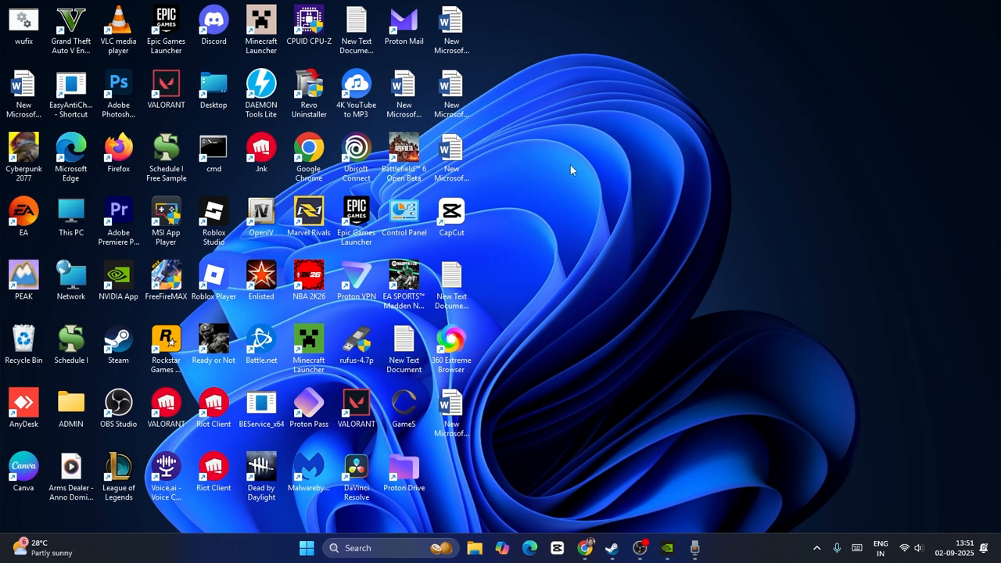
{"action": "mouse_move", "coordinate": [589, 183]}
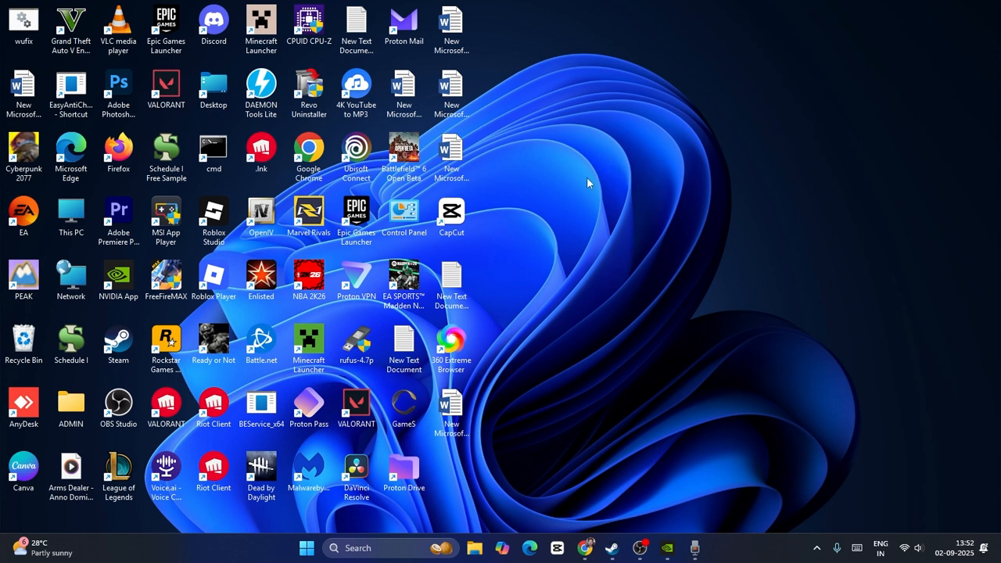
{"action": "mouse_move", "coordinate": [554, 156]}
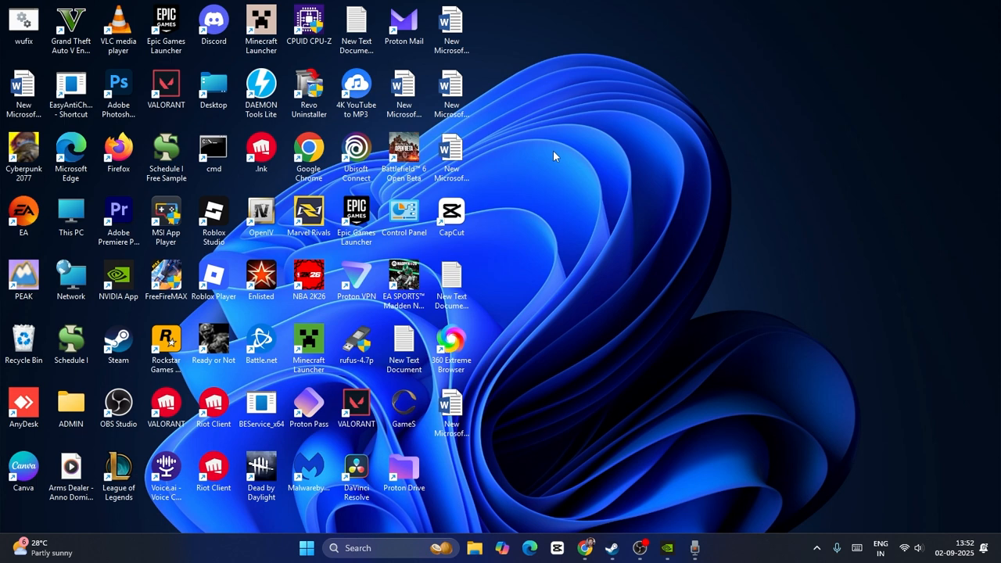
{"action": "mouse_move", "coordinate": [602, 144]}
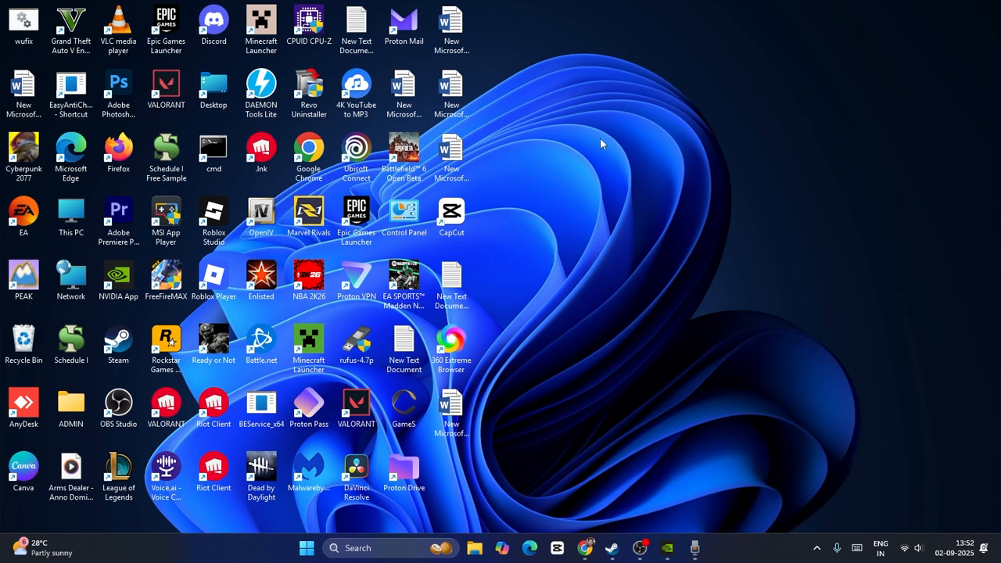
Launch NVIDIA Control Panel from the desktop context menu
{"action": "right_click", "coordinate": [603, 144]}
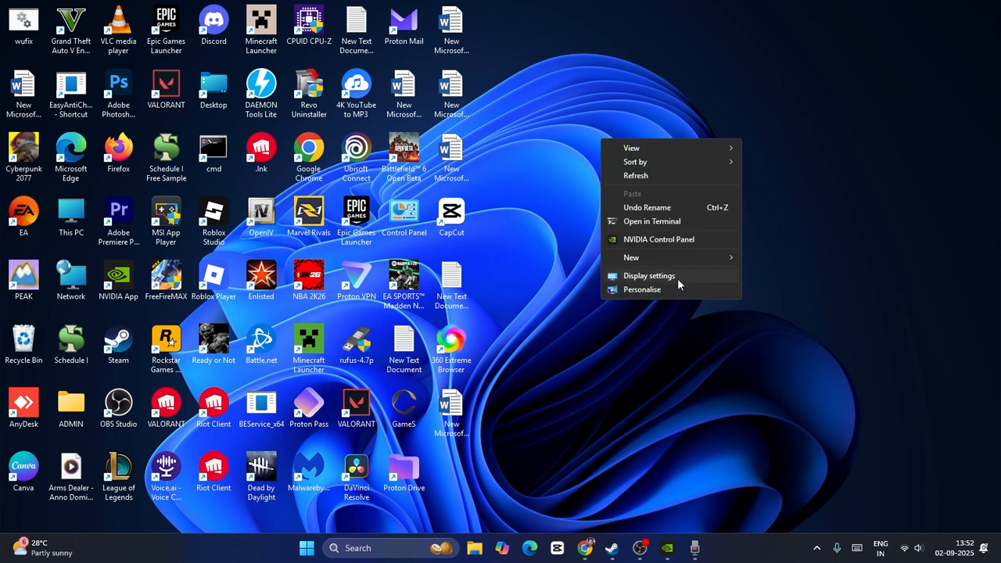
{"action": "left_click", "coordinate": [688, 245]}
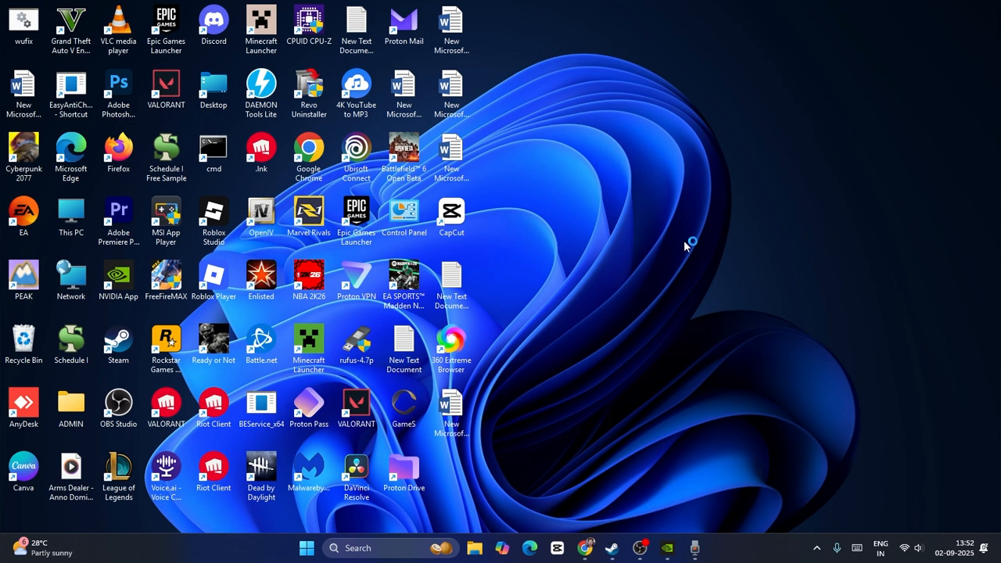
{"action": "mouse_move", "coordinate": [538, 294]}
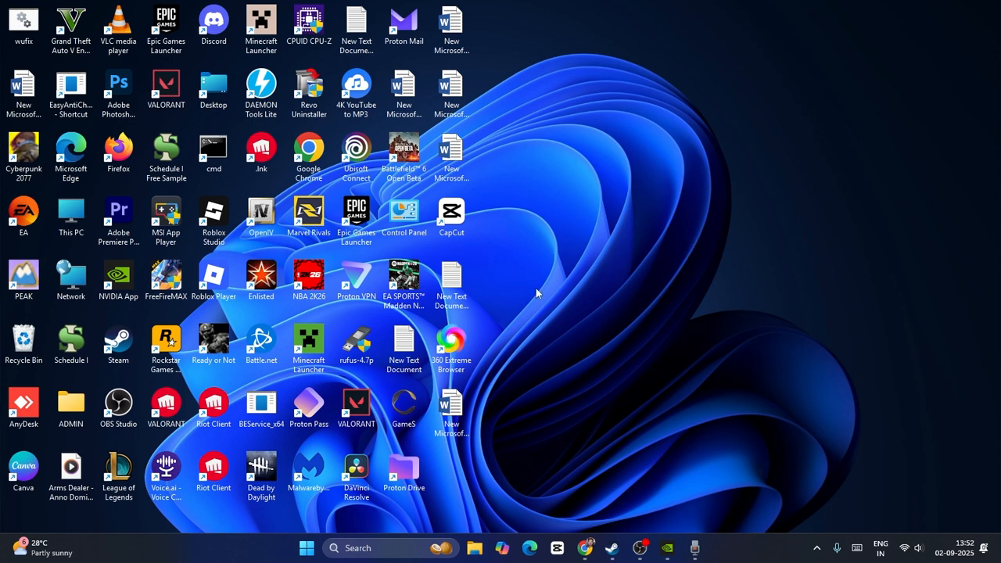
{"action": "mouse_move", "coordinate": [663, 231]}
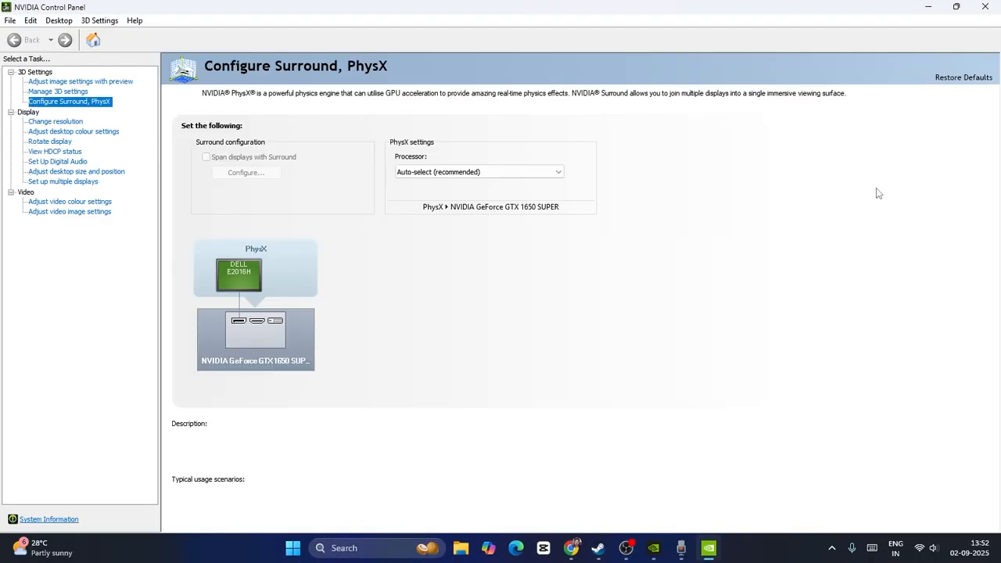
{"action": "mouse_move", "coordinate": [66, 82]}
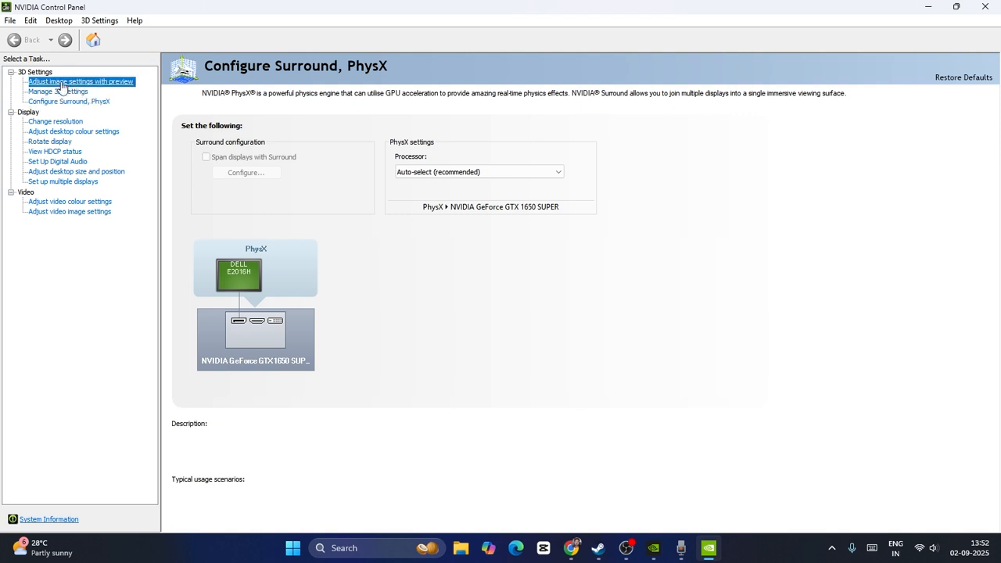
On the image-settings-with-preview page choose 'Use my preference' and settle the slider after trying Performance and Balanced
{"action": "left_click", "coordinate": [82, 81]}
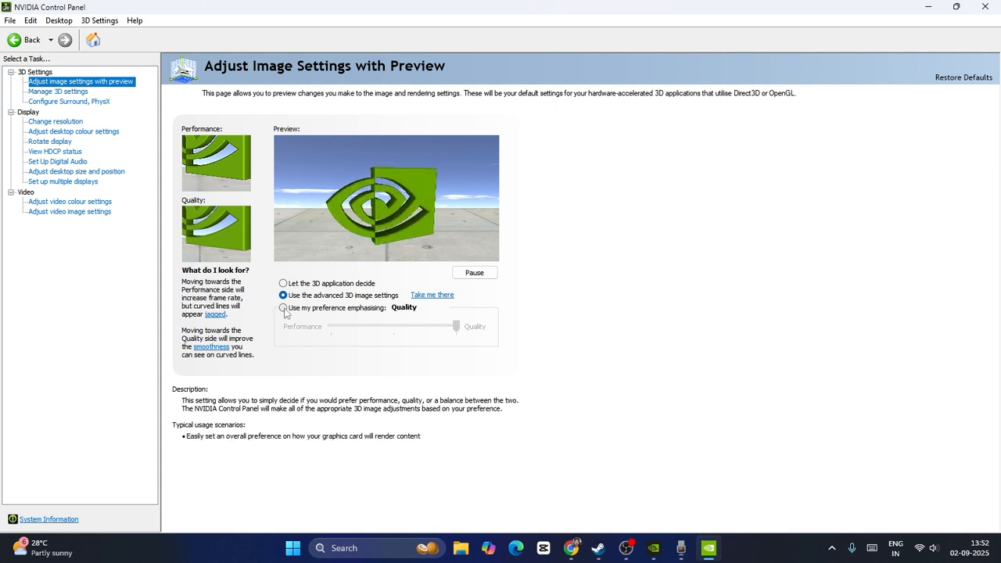
{"action": "left_click", "coordinate": [283, 306]}
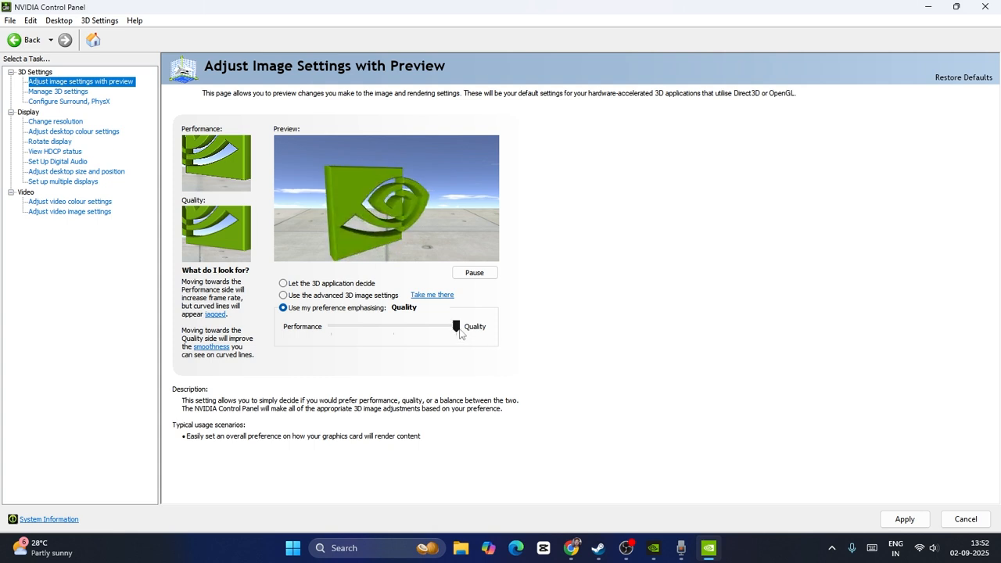
{"action": "left_click_drag", "start_coordinate": [457, 327], "coordinate": [394, 327]}
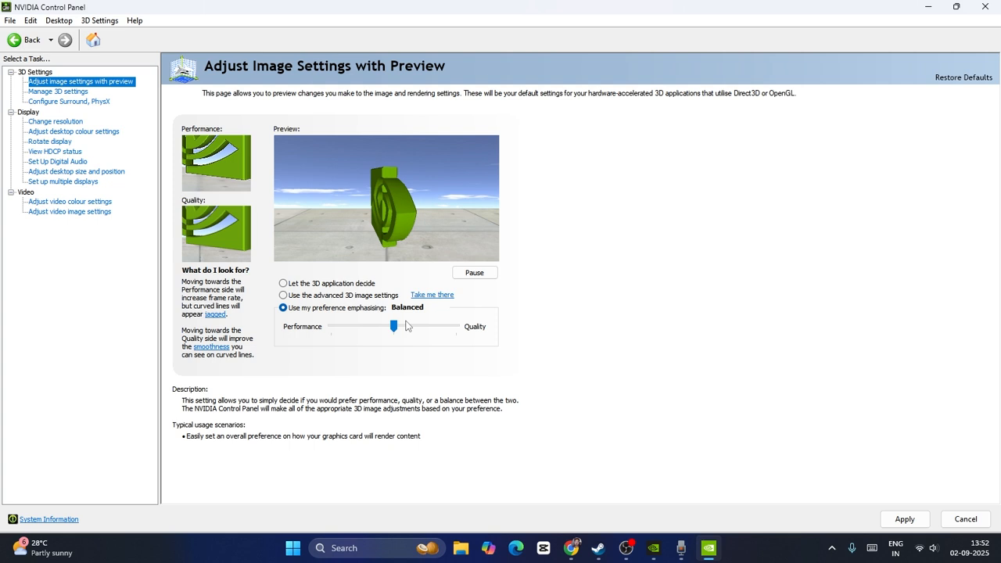
{"action": "left_click_drag", "start_coordinate": [394, 327], "coordinate": [332, 327]}
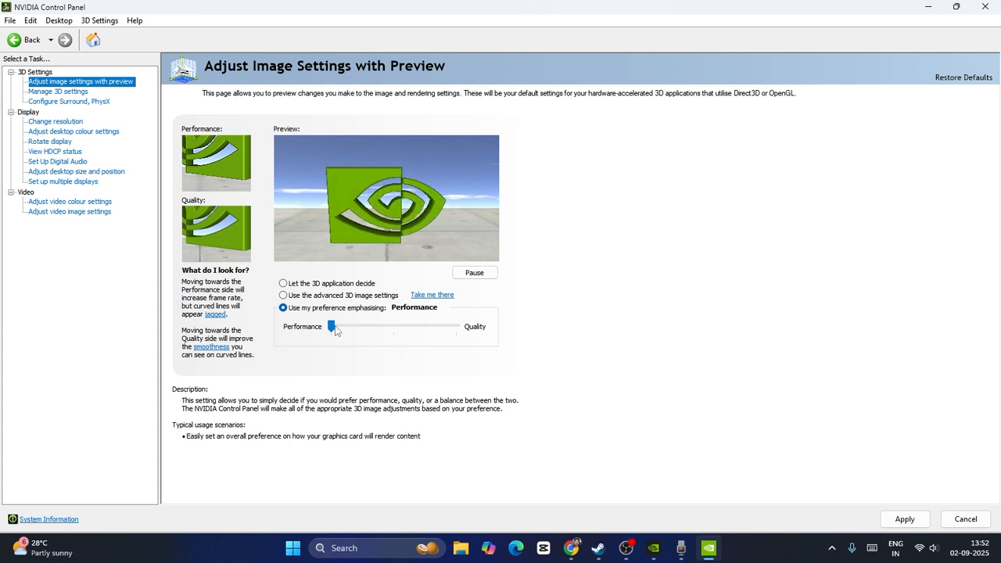
{"action": "left_click_drag", "start_coordinate": [332, 327], "coordinate": [394, 327]}
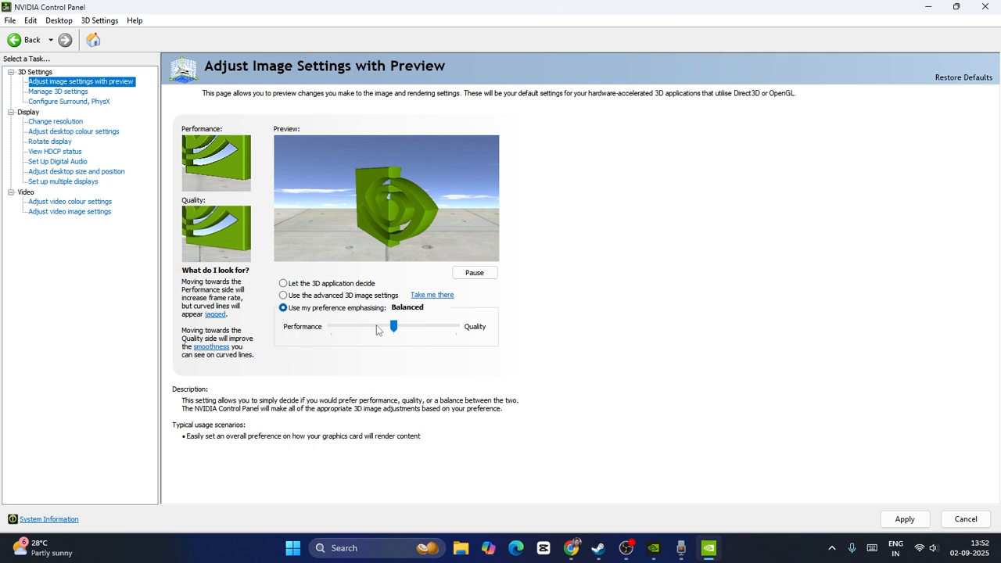
{"action": "left_click_drag", "start_coordinate": [394, 327], "coordinate": [457, 327]}
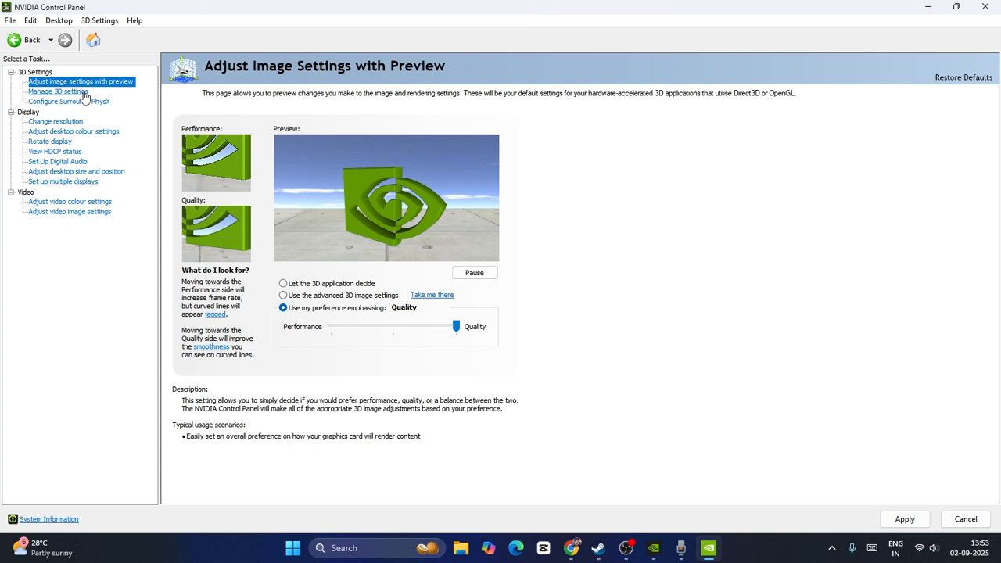
On Manage 3D Settings review the Ambient Occlusion and DSR - Factors global options without changing them
{"action": "left_click", "coordinate": [57, 91]}
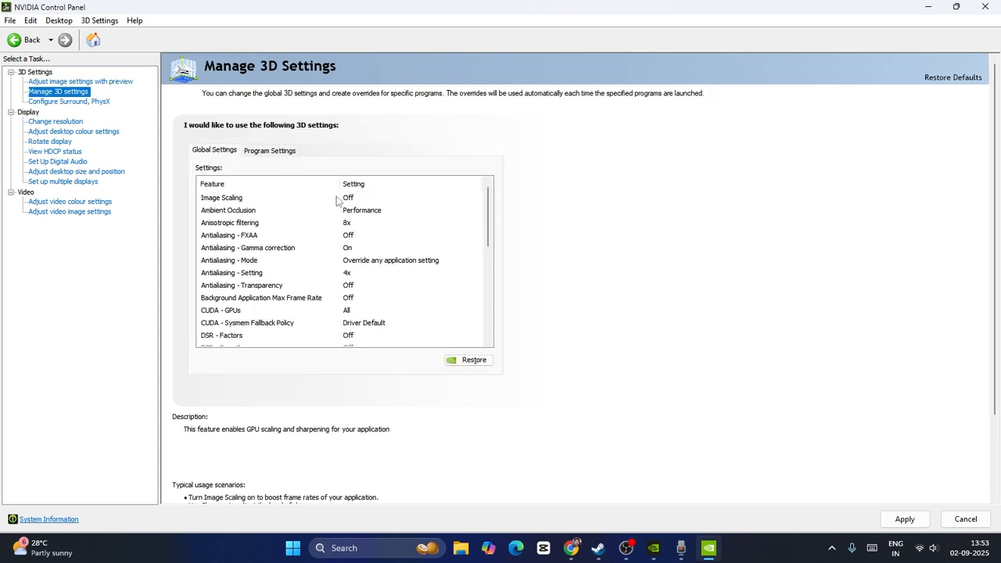
{"action": "left_click", "coordinate": [269, 197]}
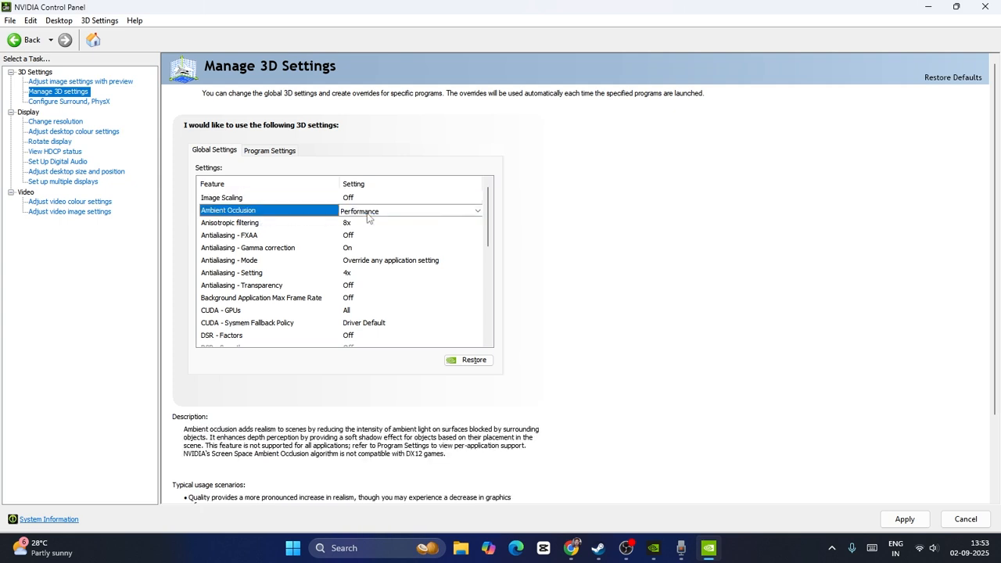
{"action": "left_click", "coordinate": [478, 211]}
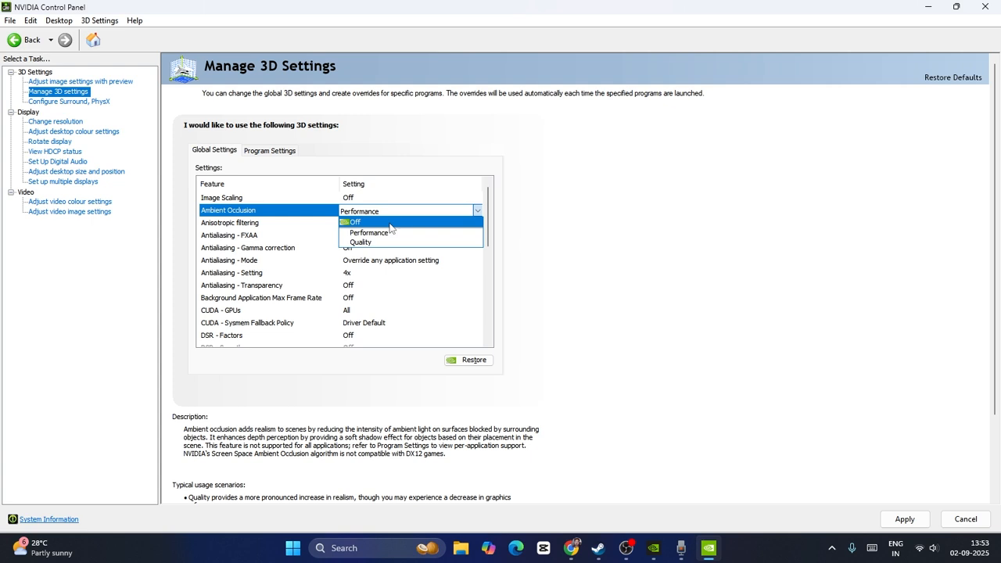
{"action": "mouse_move", "coordinate": [373, 232]}
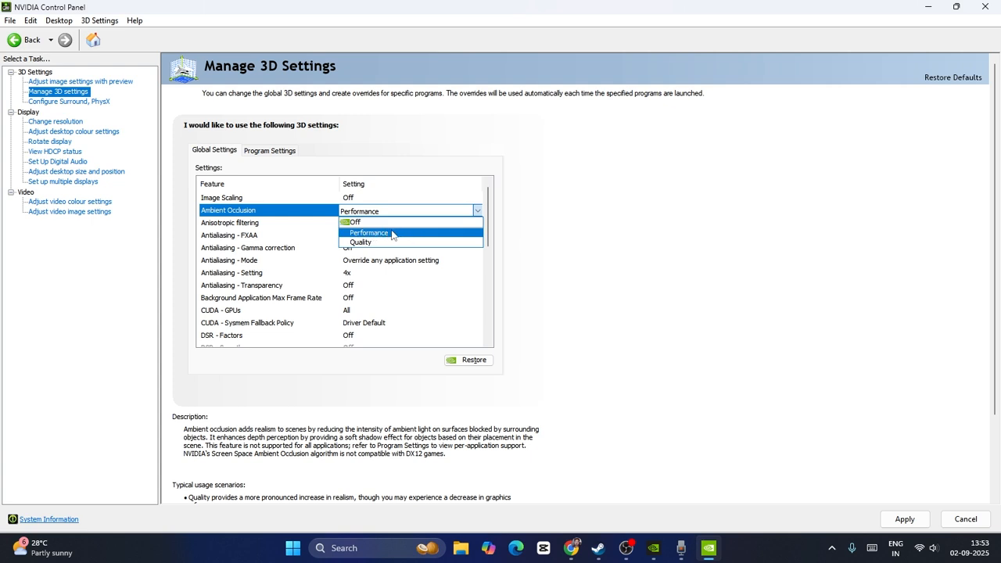
{"action": "mouse_move", "coordinate": [360, 242]}
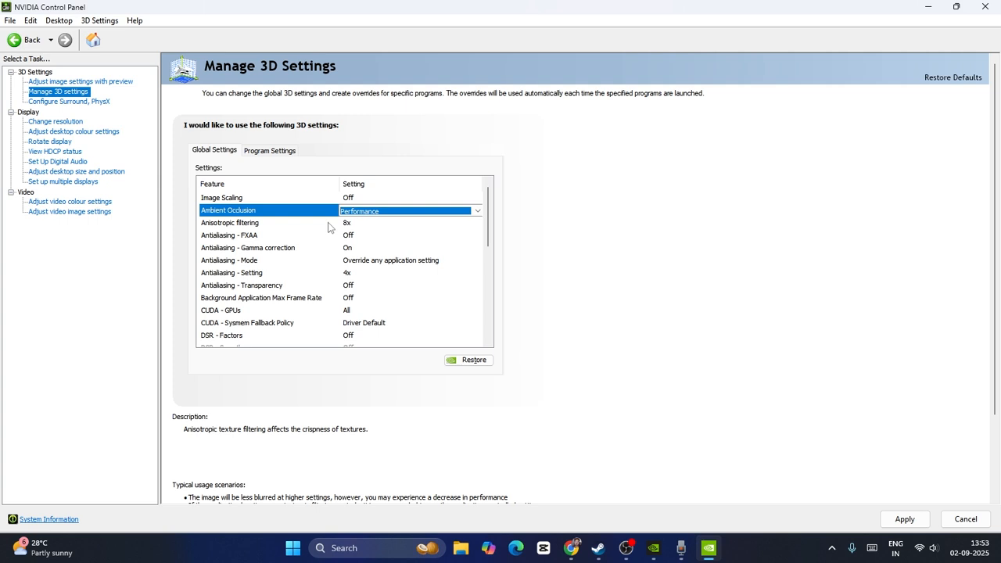
{"action": "mouse_move", "coordinate": [242, 230]}
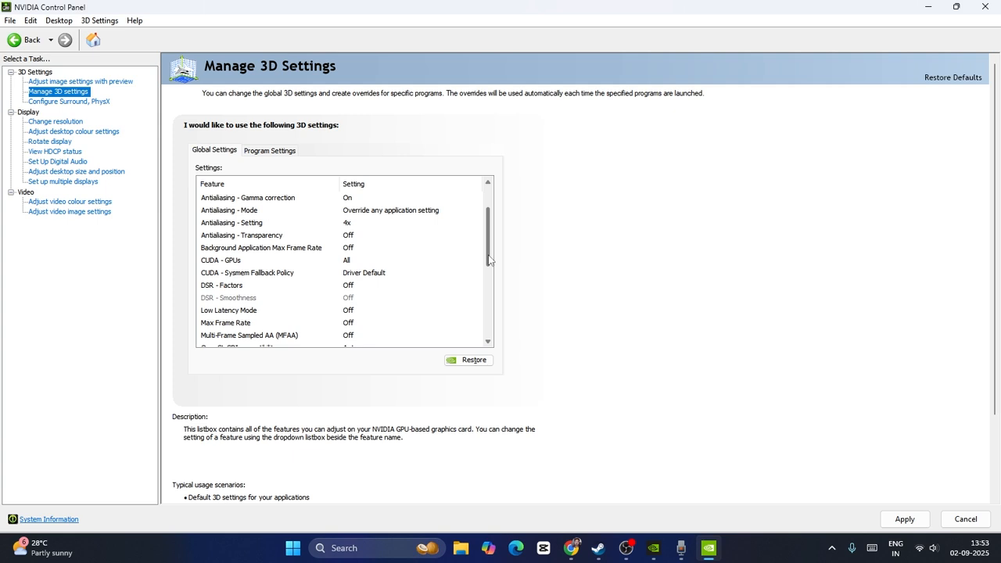
{"action": "scroll", "scroll_direction": "down", "scroll_amount": 3}
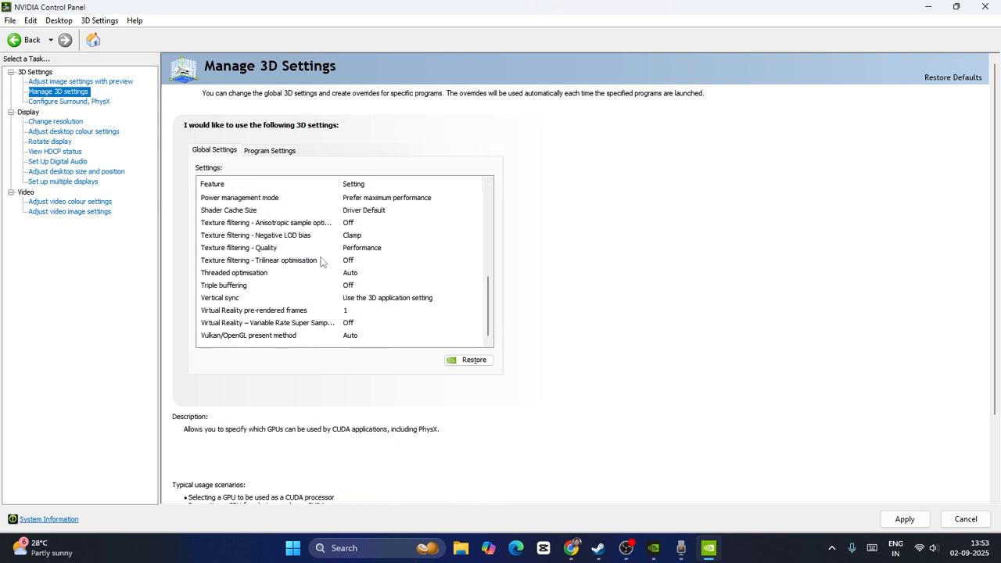
{"action": "scroll", "scroll_direction": "up", "scroll_amount": 3}
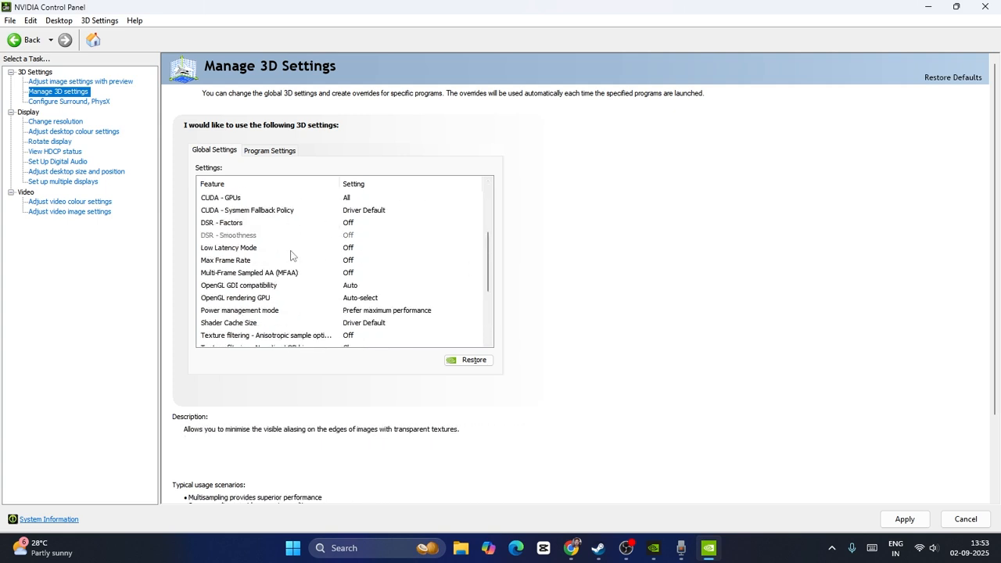
{"action": "left_click", "coordinate": [229, 248]}
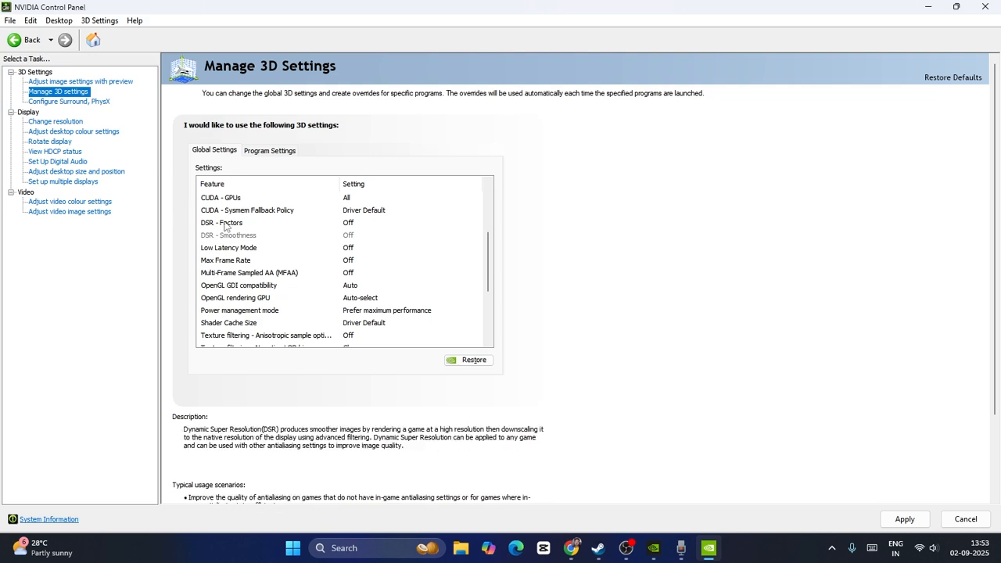
{"action": "scroll", "scroll_direction": "up", "scroll_amount": 3}
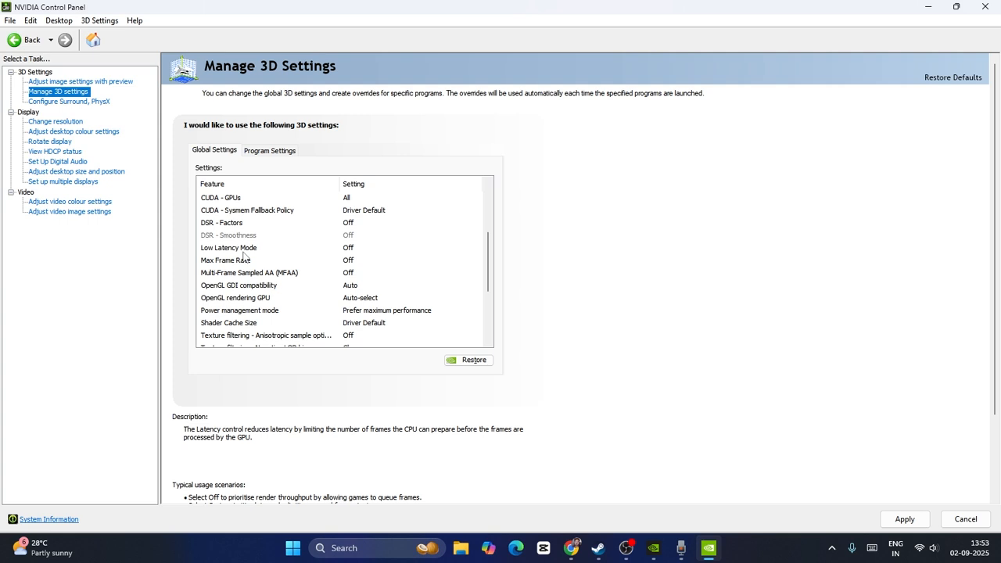
{"action": "mouse_move", "coordinate": [241, 252]}
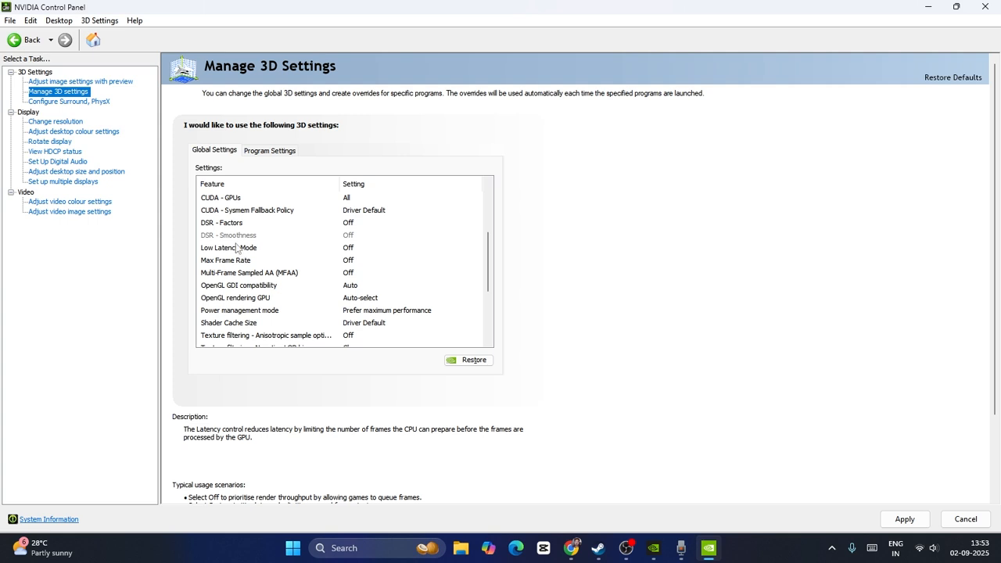
{"action": "scroll", "scroll_direction": "up", "scroll_amount": 3}
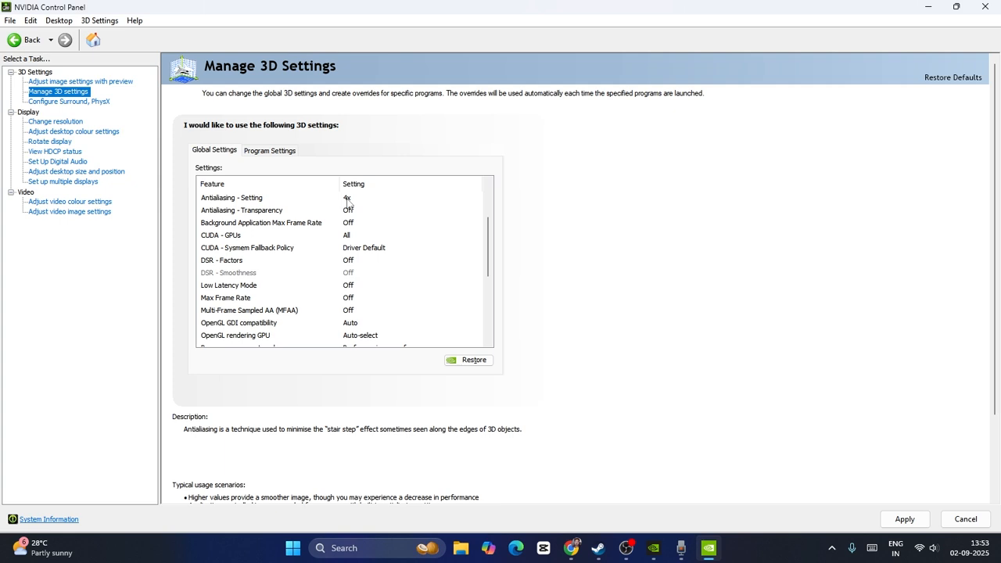
{"action": "scroll", "scroll_direction": "down", "scroll_amount": 3}
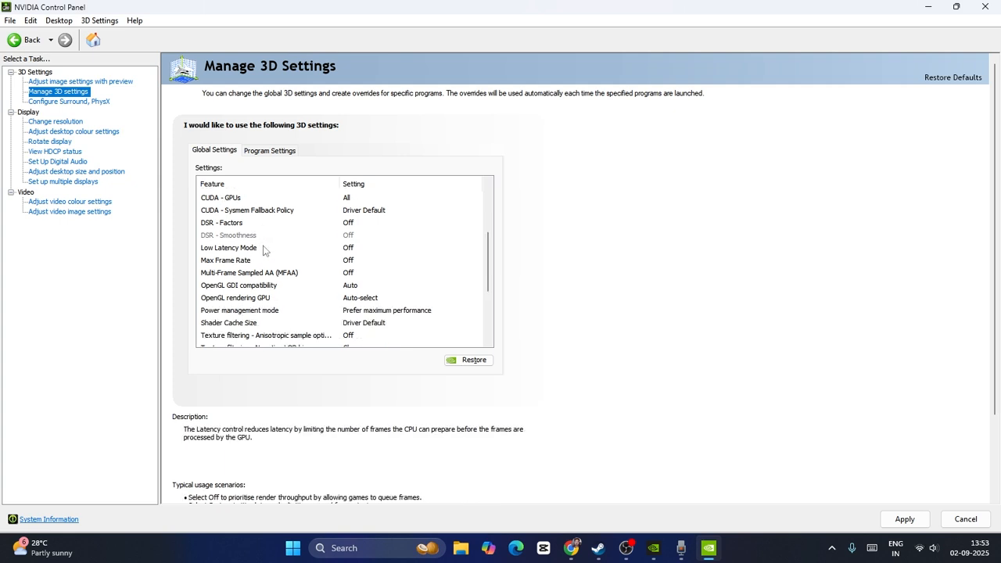
{"action": "mouse_move", "coordinate": [357, 253]}
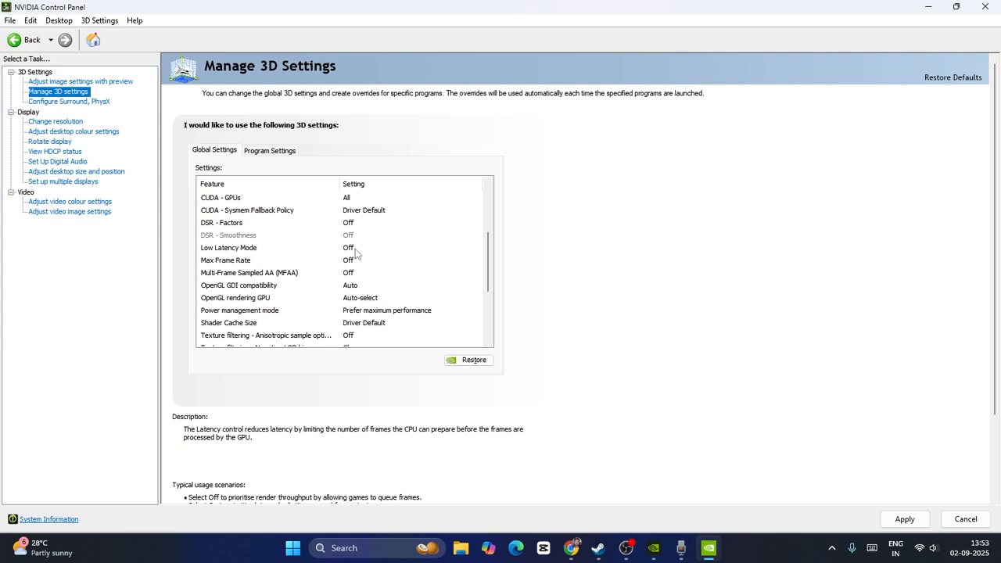
Set the global Low Latency Mode to Ultra
{"action": "left_click", "coordinate": [229, 247]}
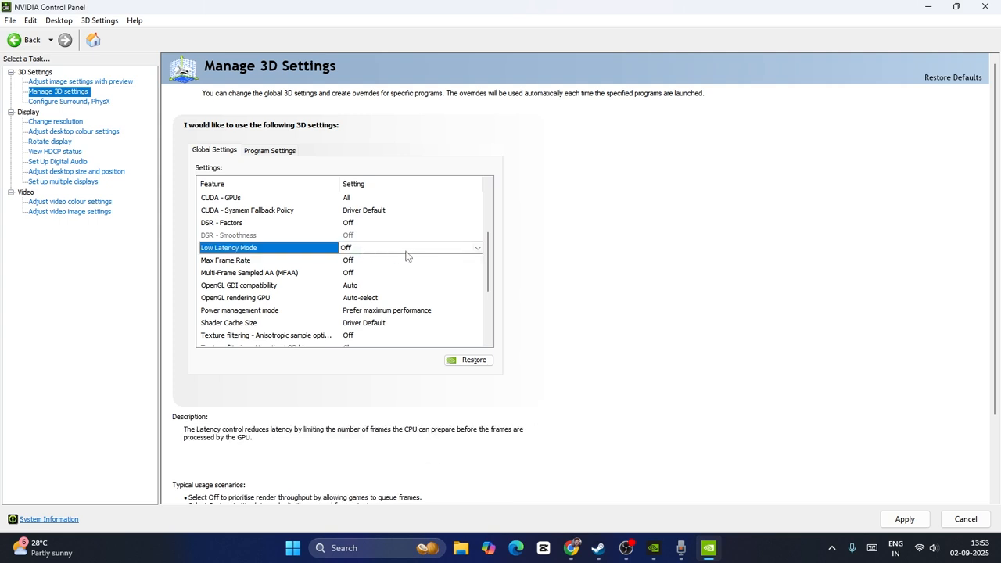
{"action": "left_click", "coordinate": [477, 247]}
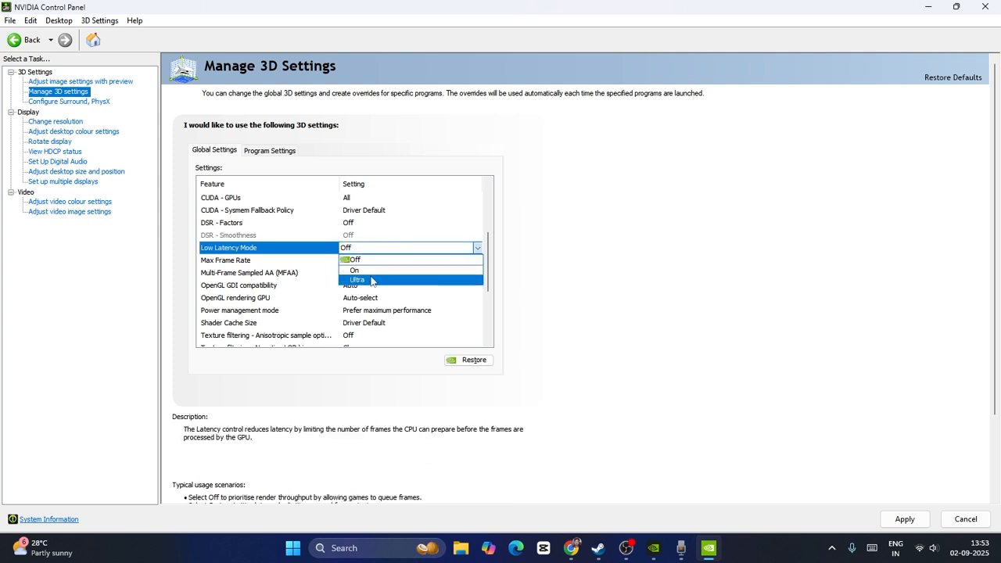
{"action": "left_click", "coordinate": [357, 280]}
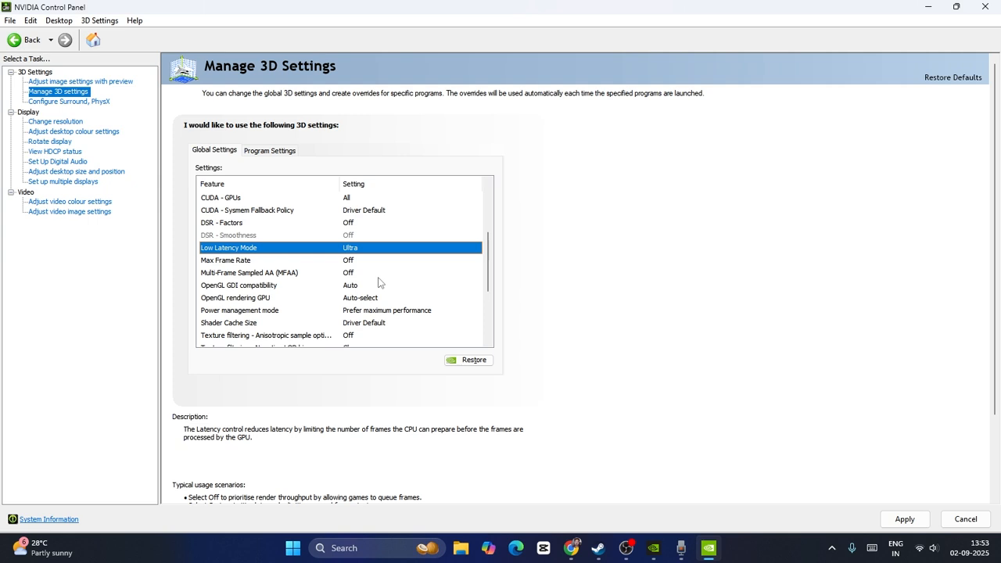
{"action": "scroll", "scroll_direction": "up", "scroll_amount": 3}
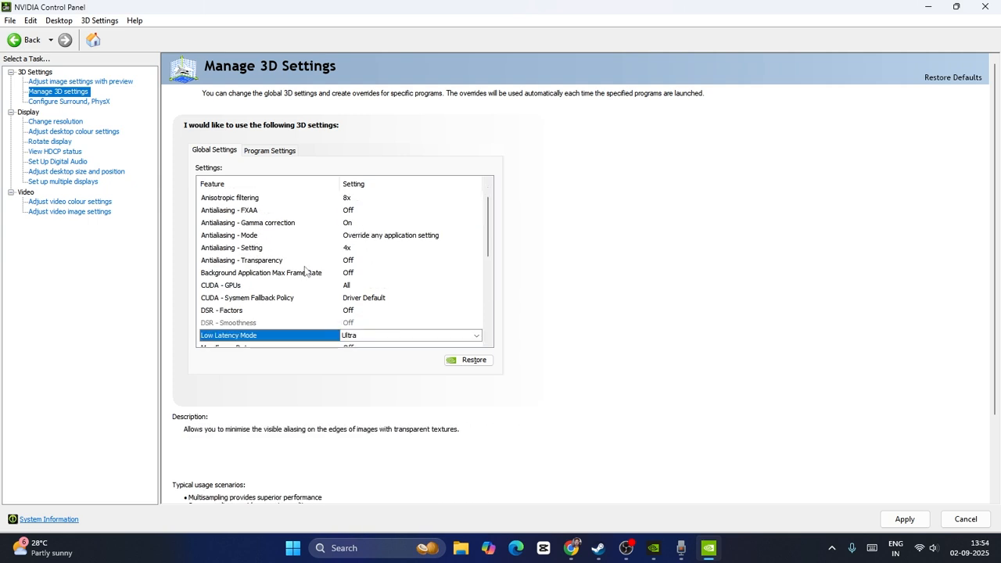
{"action": "scroll", "scroll_direction": "down", "scroll_amount": 3}
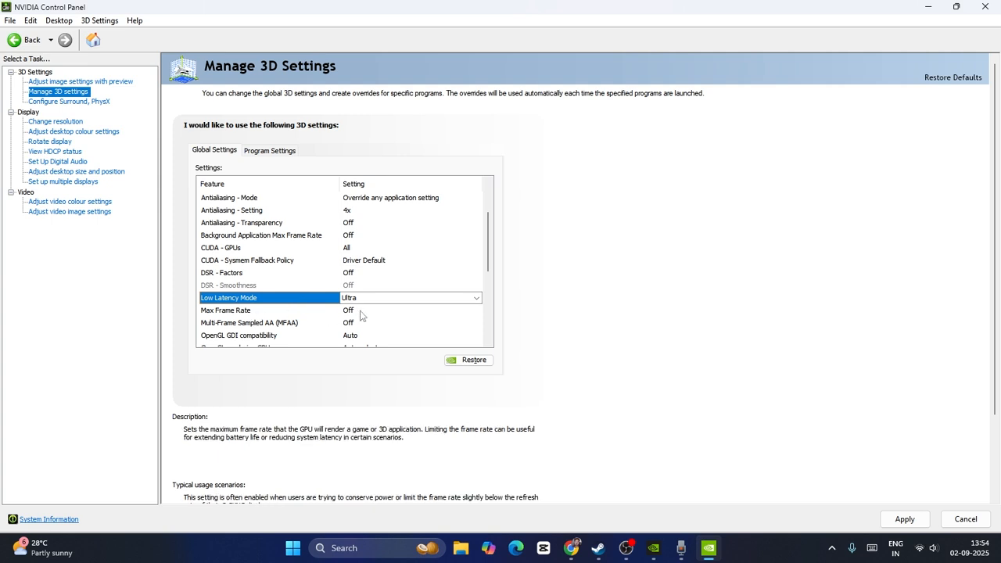
{"action": "scroll", "scroll_direction": "down", "scroll_amount": 3}
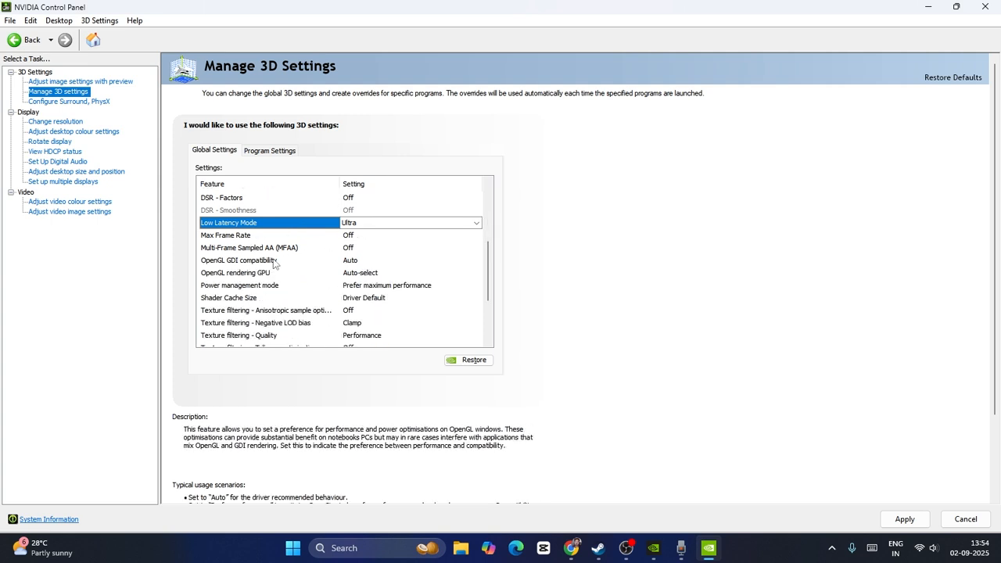
{"action": "mouse_move", "coordinate": [316, 264]}
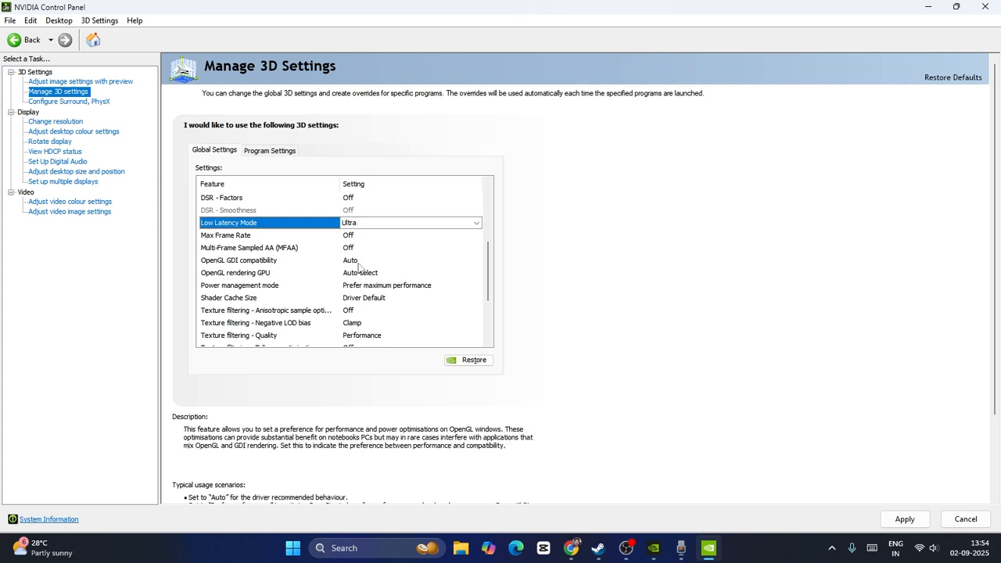
Review OpenGL GDI compatibility and set the OpenGL rendering GPU to the GeForce GTX 1650 SUPER
{"action": "left_click", "coordinate": [238, 260]}
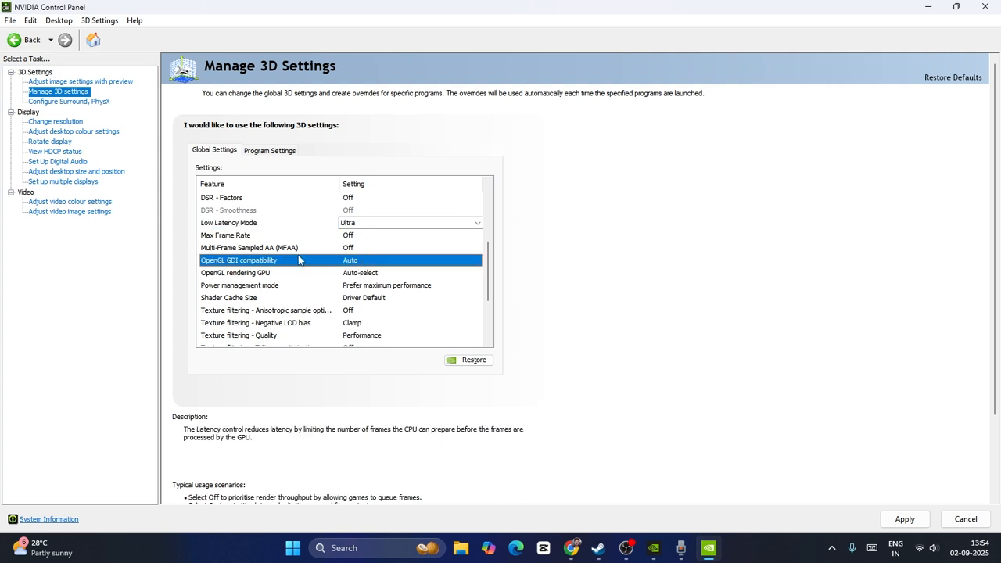
{"action": "left_click", "coordinate": [476, 260]}
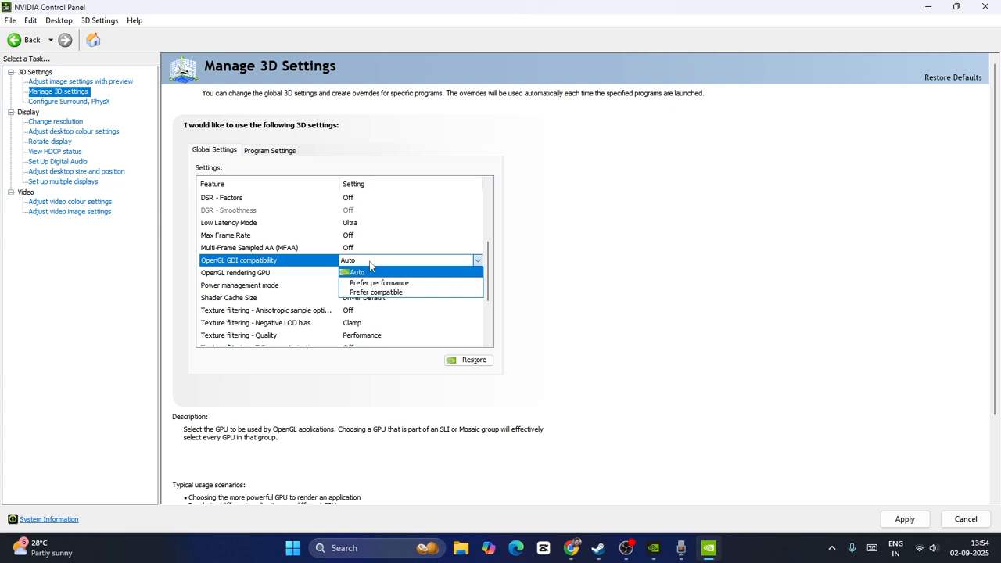
{"action": "left_click", "coordinate": [357, 273]}
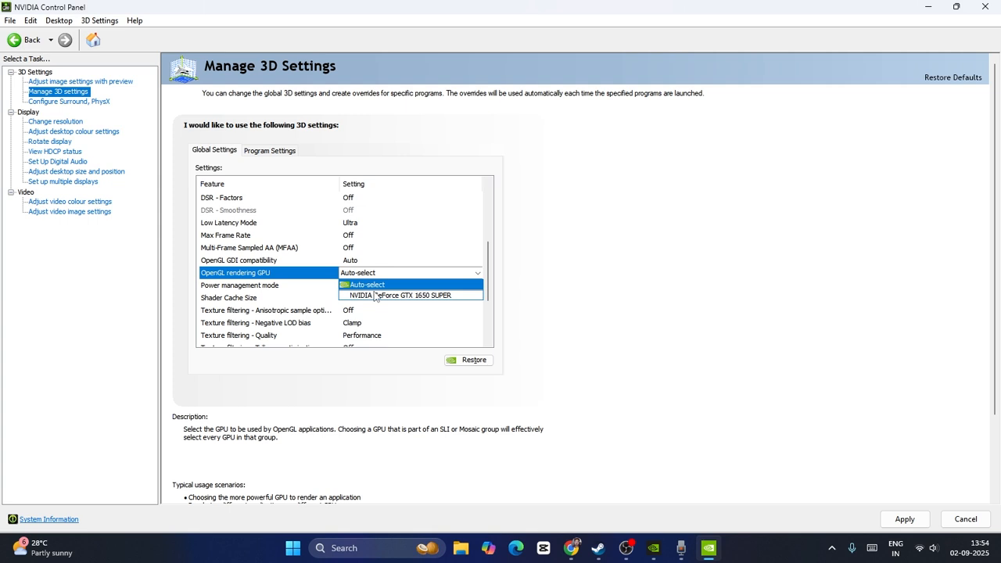
{"action": "left_click", "coordinate": [366, 285]}
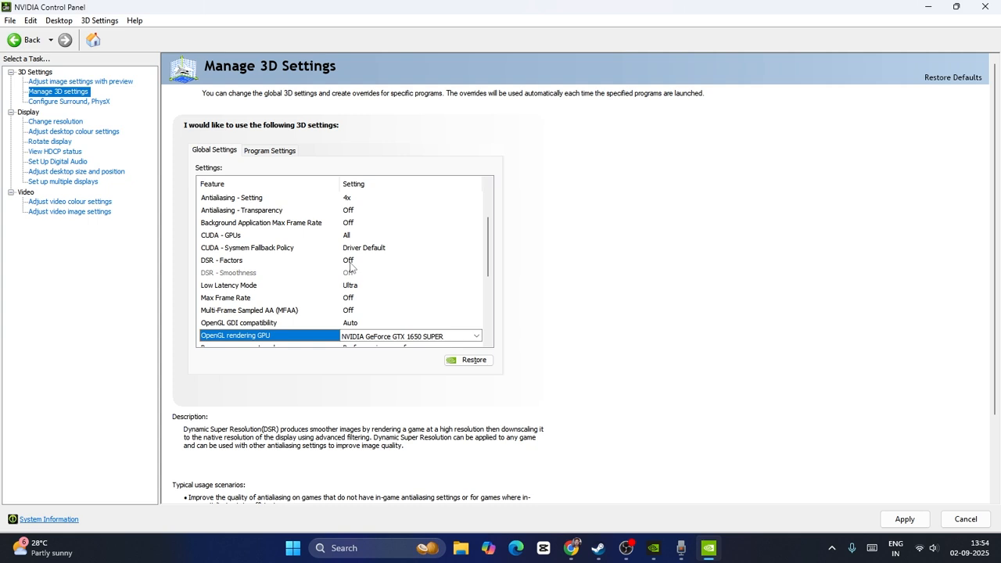
{"action": "scroll", "scroll_direction": "down", "scroll_amount": 3}
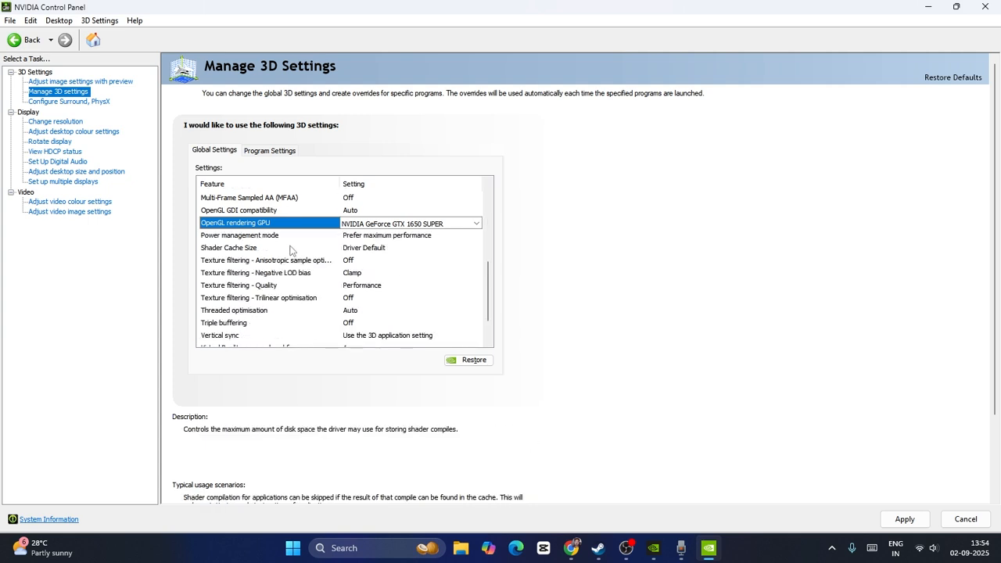
Check Power management mode stays on maximum performance, plus Shader Cache Size and Texture filtering quality
{"action": "left_click", "coordinate": [239, 234]}
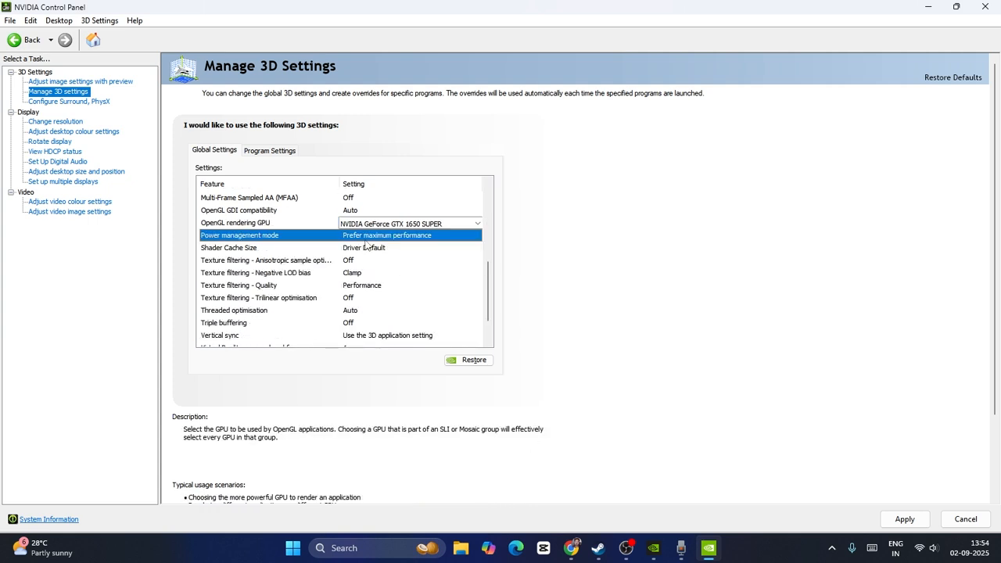
{"action": "left_click", "coordinate": [239, 235]}
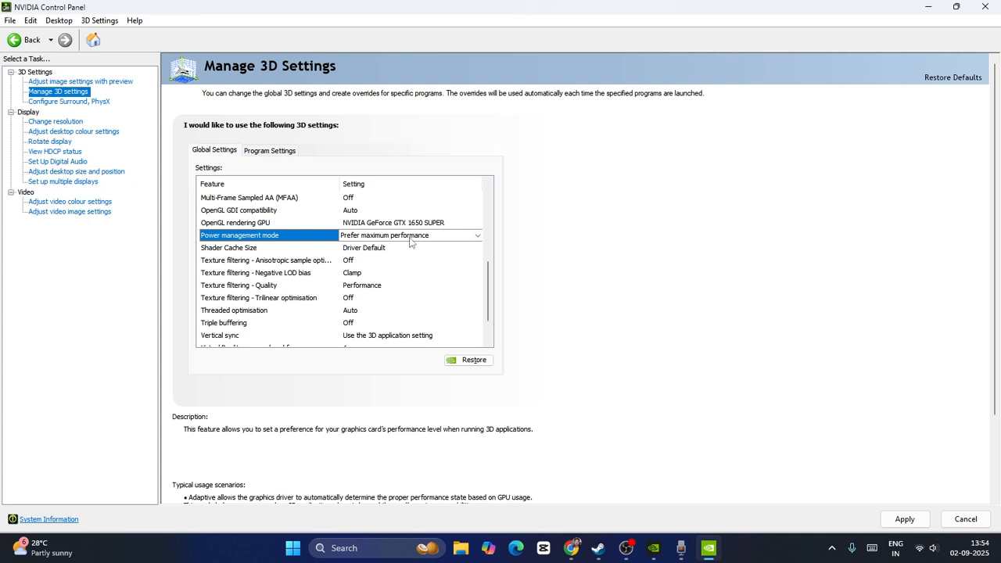
{"action": "left_click", "coordinate": [266, 248]}
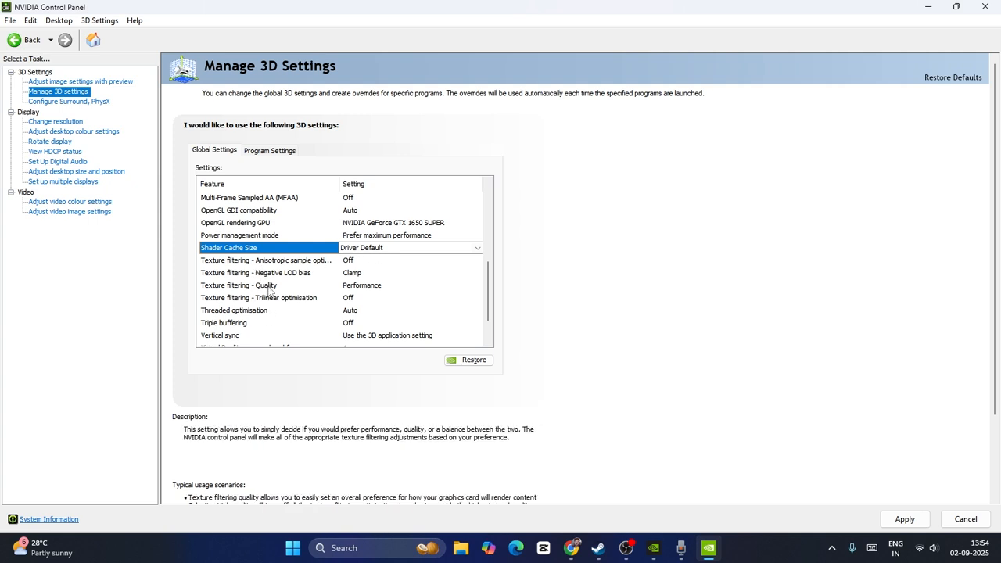
{"action": "left_click", "coordinate": [238, 285]}
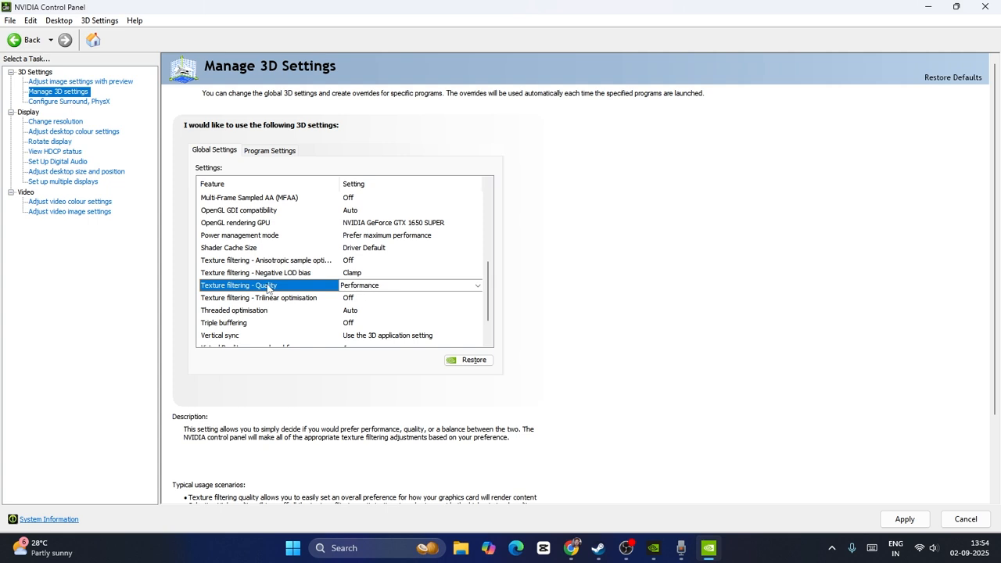
{"action": "scroll", "scroll_direction": "down", "scroll_amount": 3}
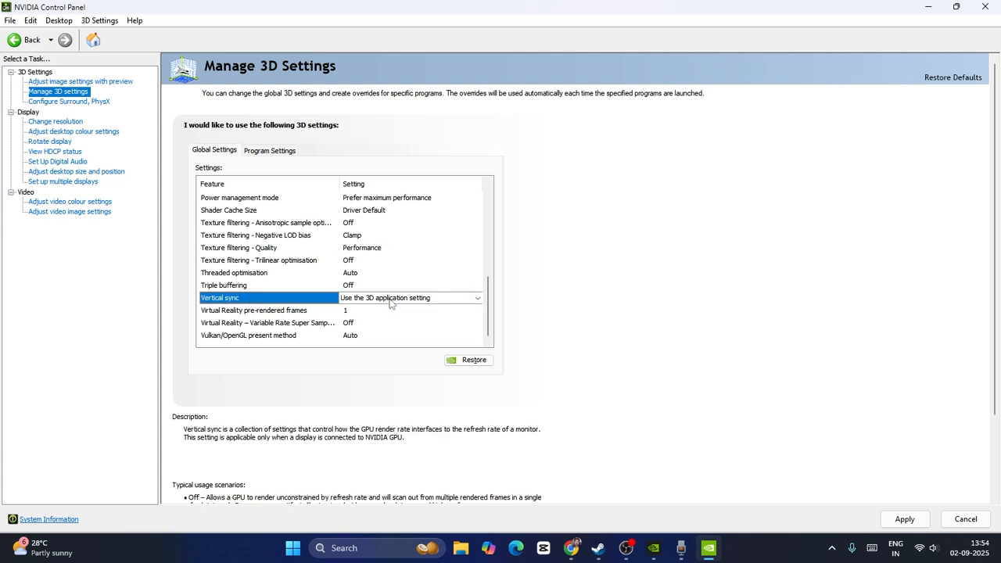
Bring NVIDIA Control Panel back and go to the Configure Surround, PhysX page
{"action": "left_click", "coordinate": [253, 310]}
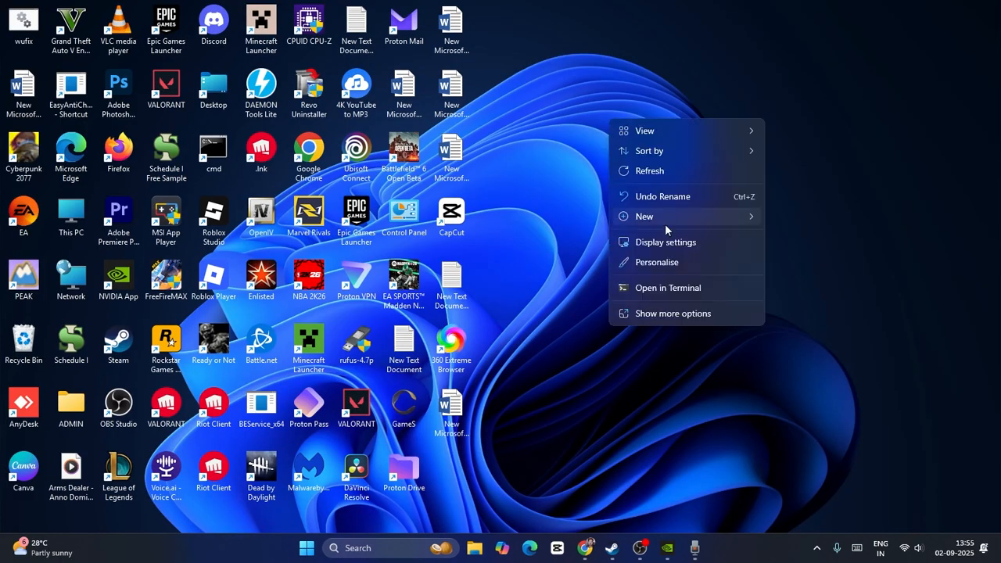
{"action": "left_click", "coordinate": [669, 227]}
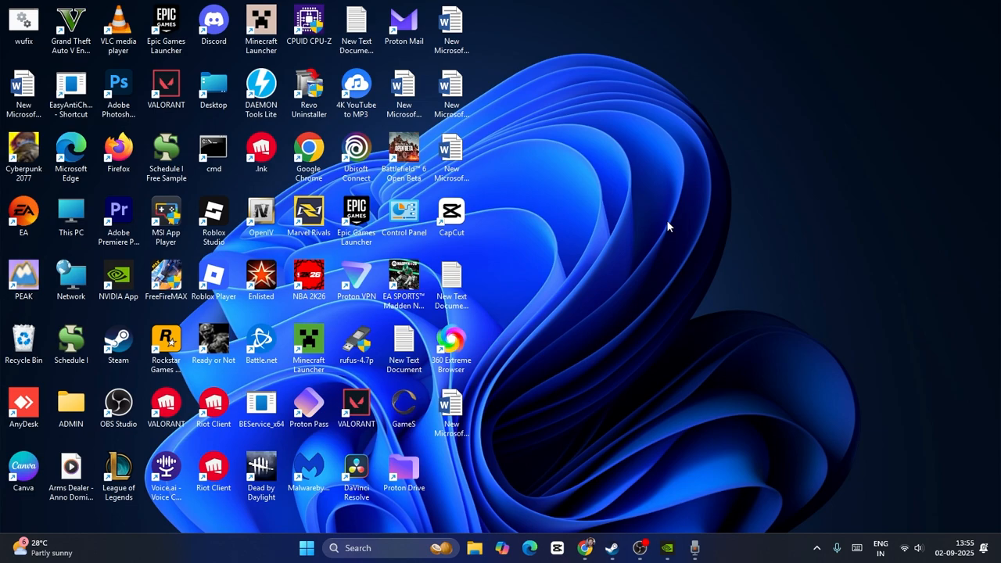
{"action": "mouse_move", "coordinate": [604, 176]}
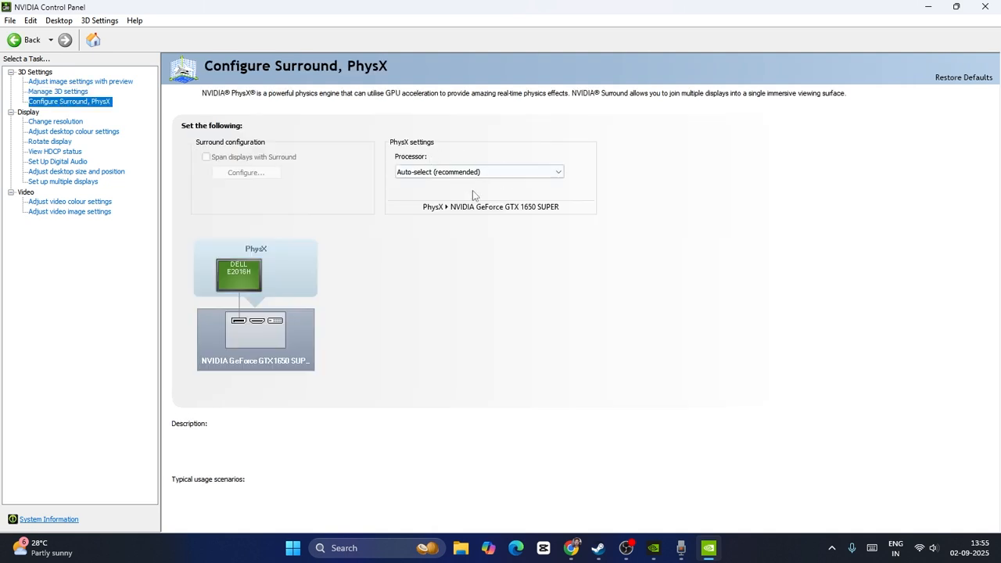
Set the PhysX processor to the GeForce GTX 1650 SUPER, close and confirm applying the changes
{"action": "left_click", "coordinate": [557, 170]}
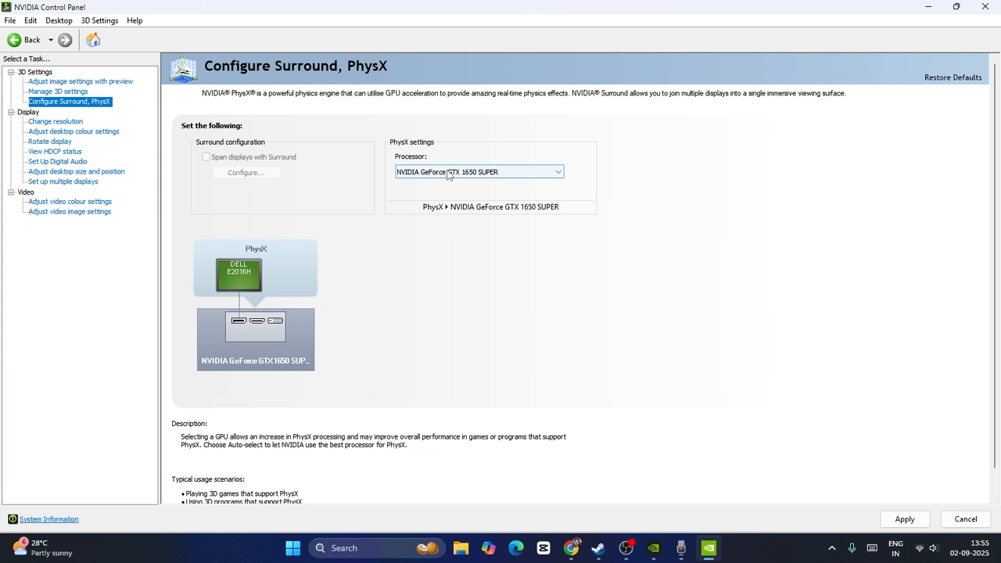
{"action": "left_click", "coordinate": [986, 6]}
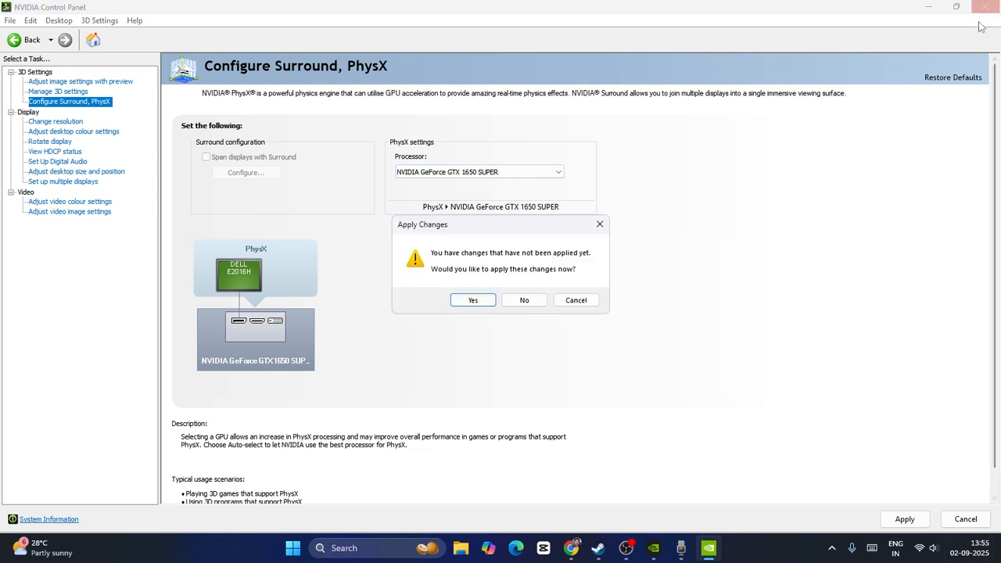
{"action": "left_click", "coordinate": [472, 300]}
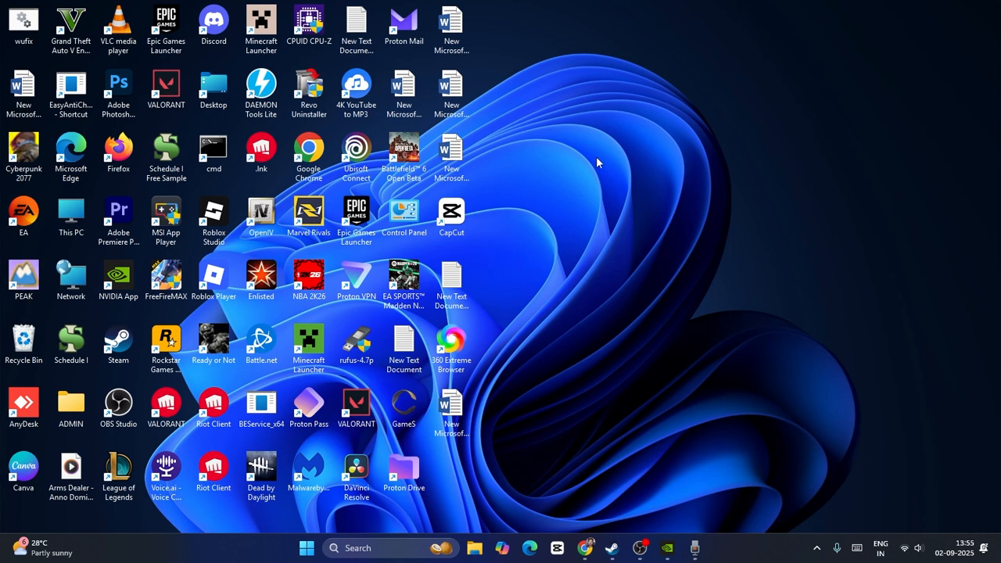
{"action": "mouse_move", "coordinate": [654, 149]}
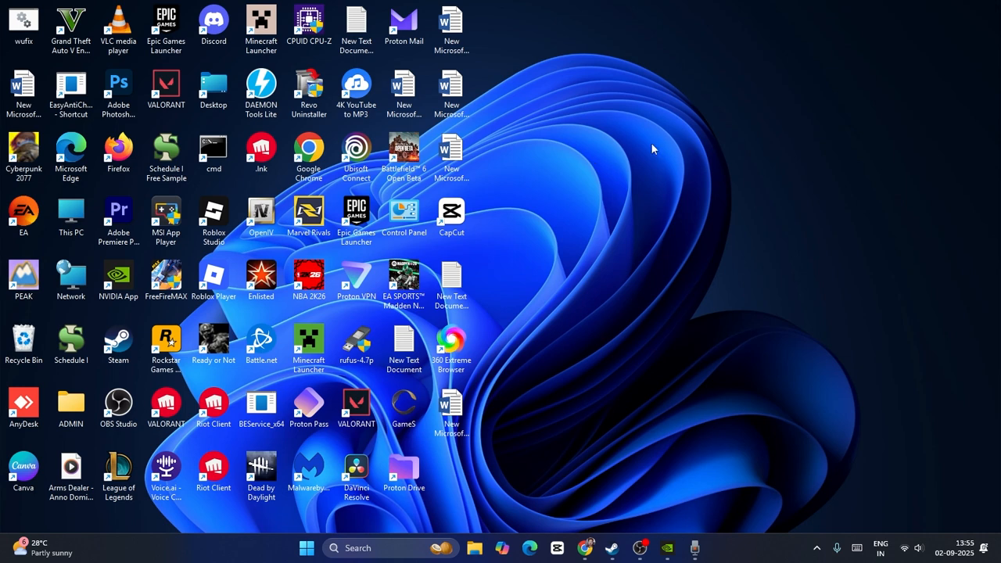